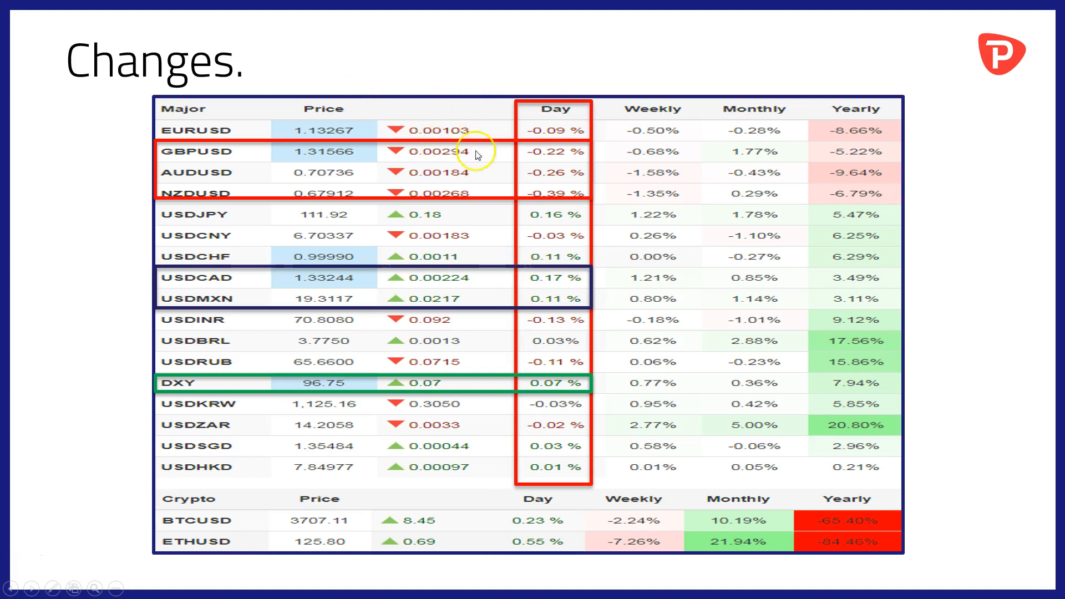
mouse_move(528, 177)
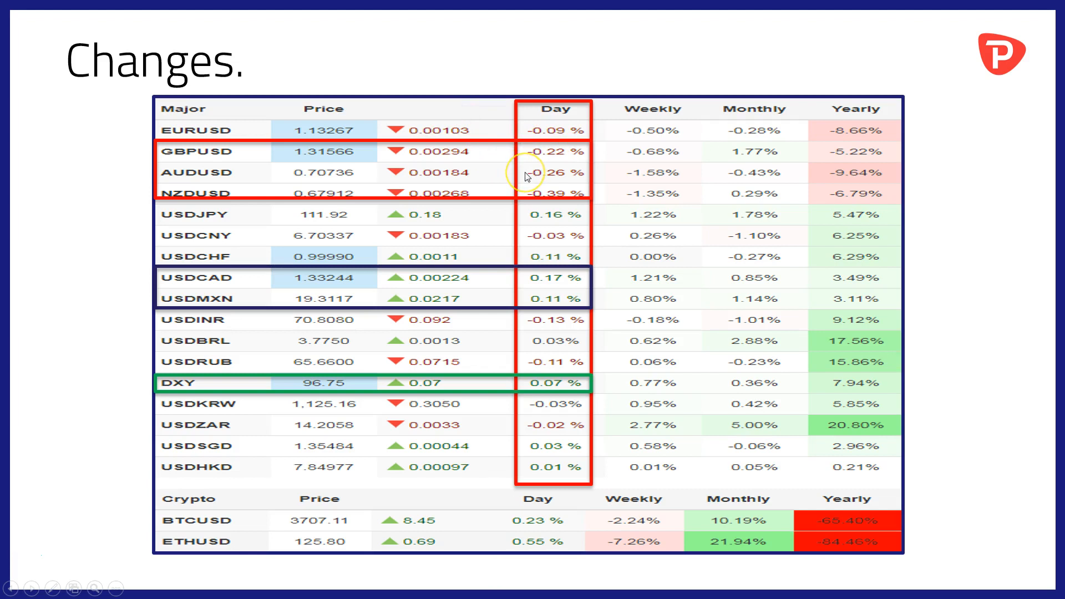
mouse_move(539, 195)
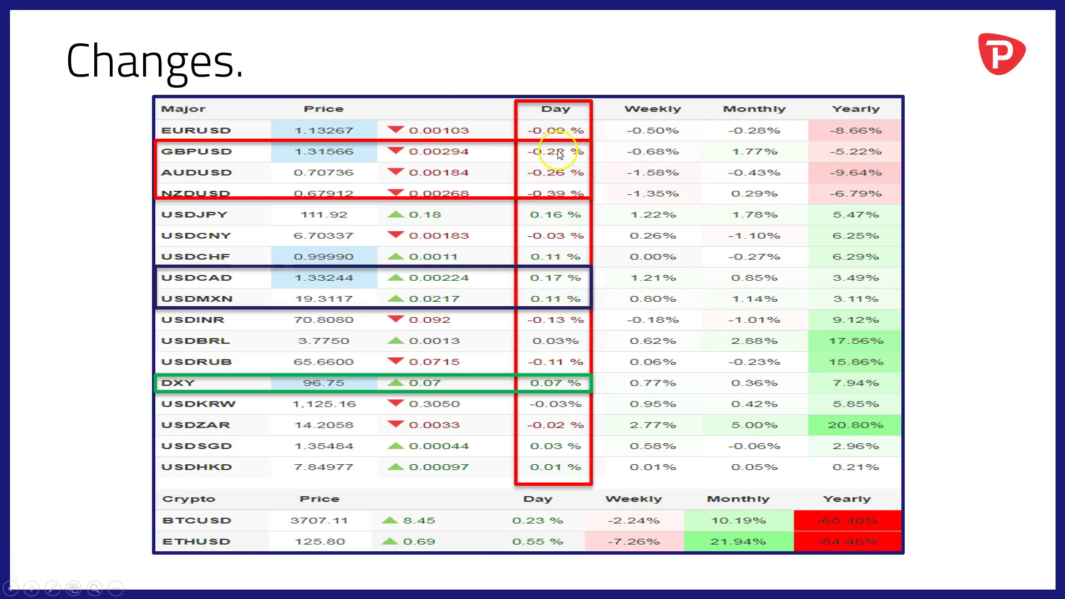
mouse_move(500, 306)
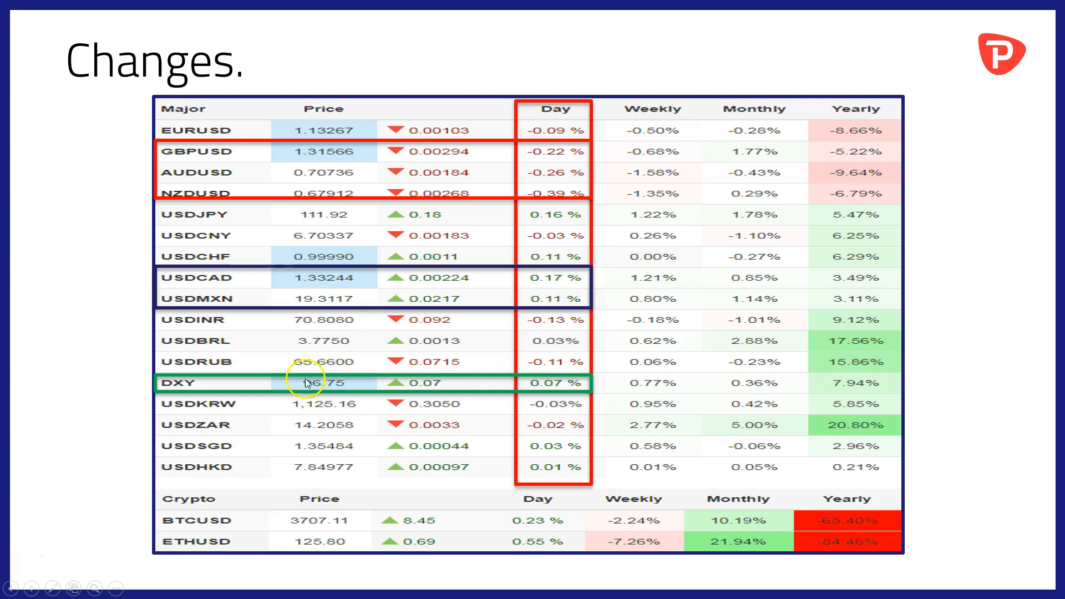
mouse_move(333, 394)
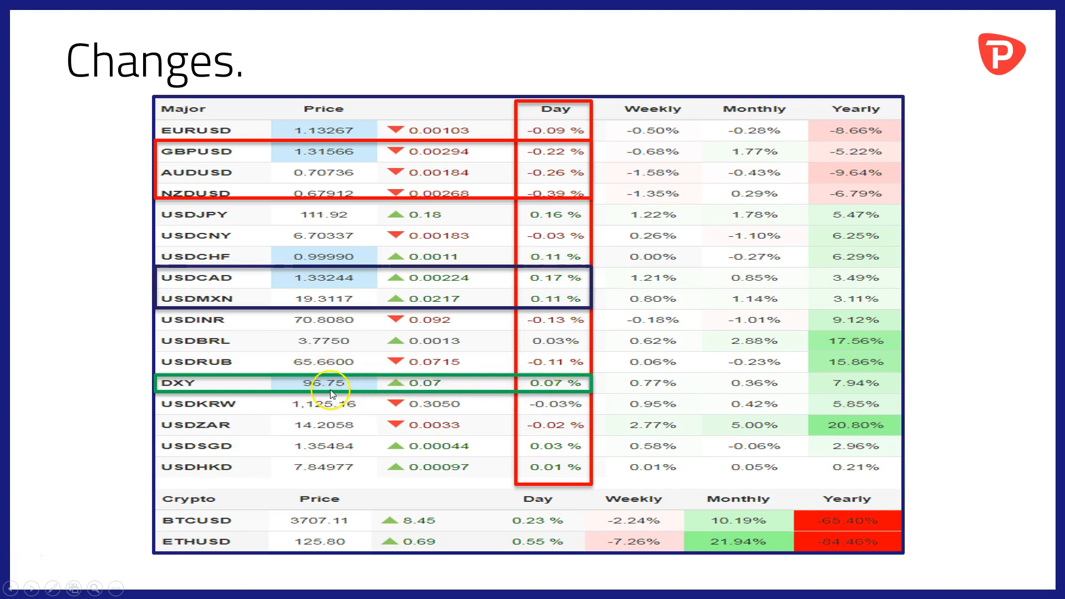
mouse_move(303, 386)
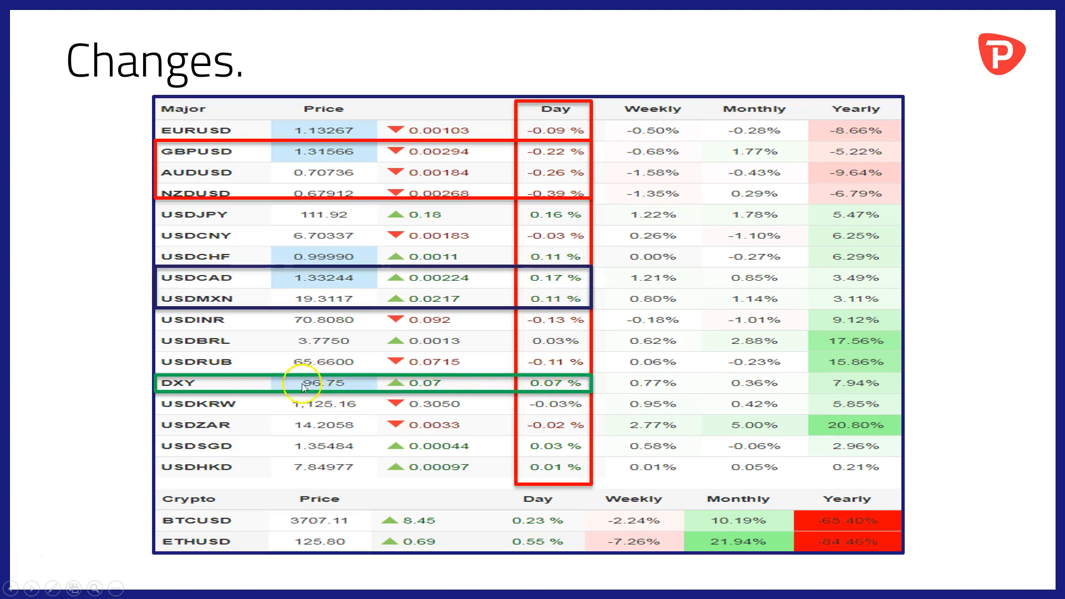
mouse_move(351, 399)
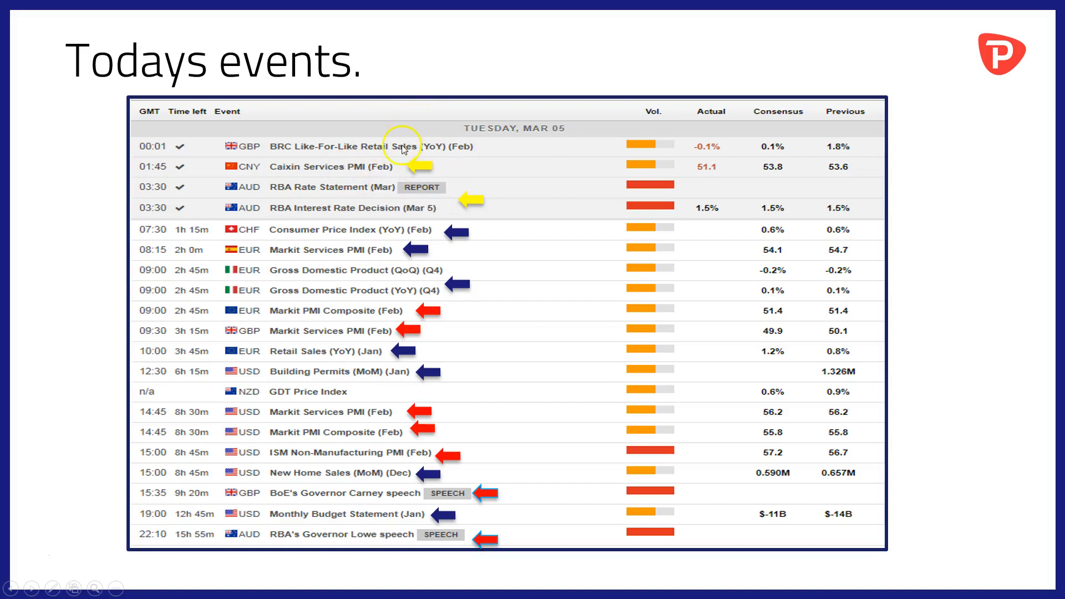
mouse_move(326, 179)
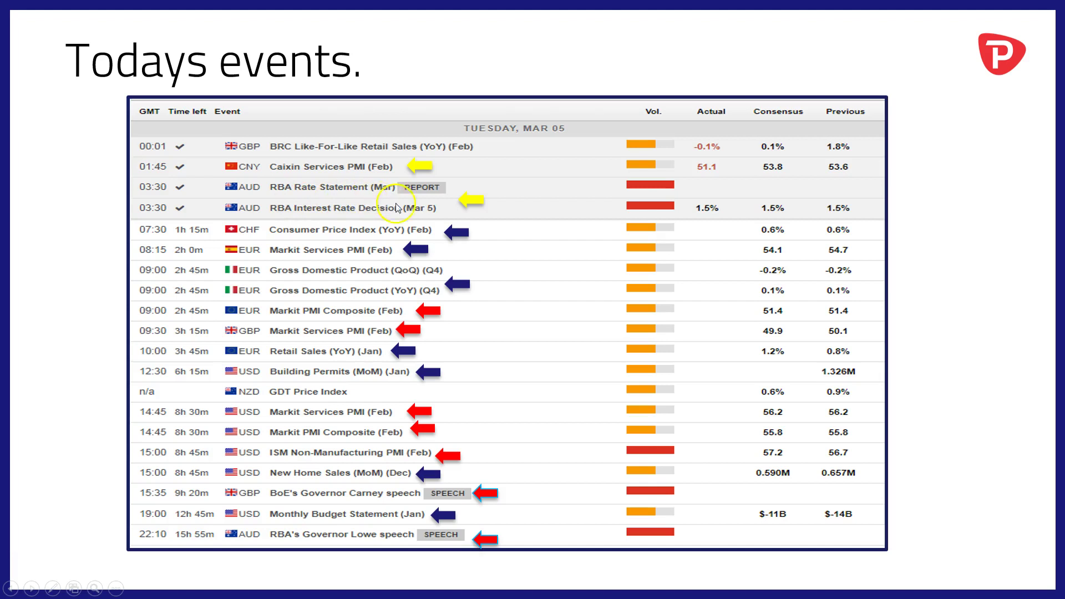
mouse_move(433, 197)
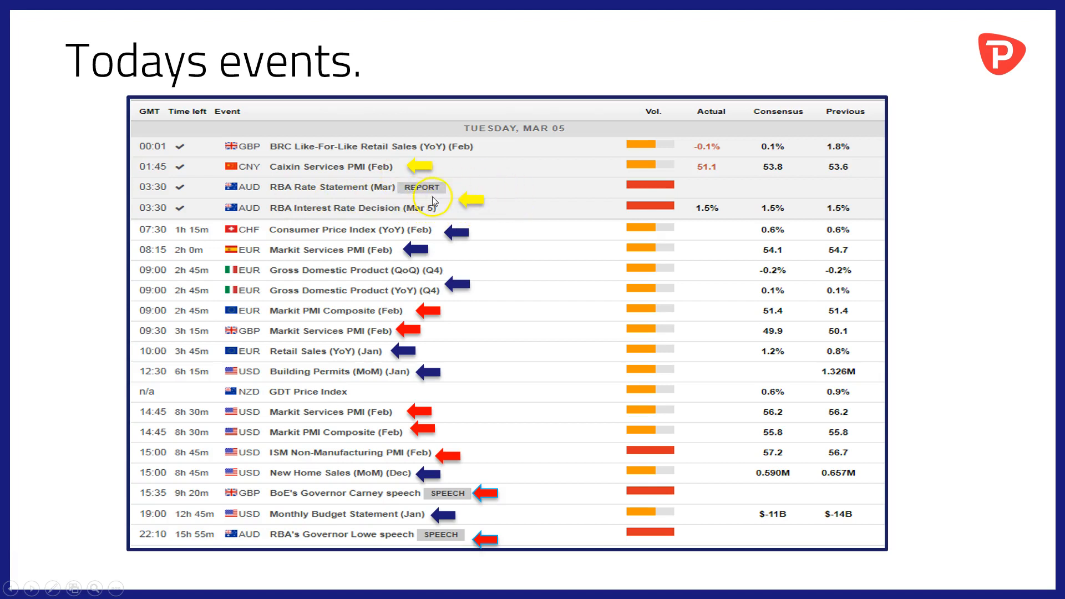
mouse_move(164, 247)
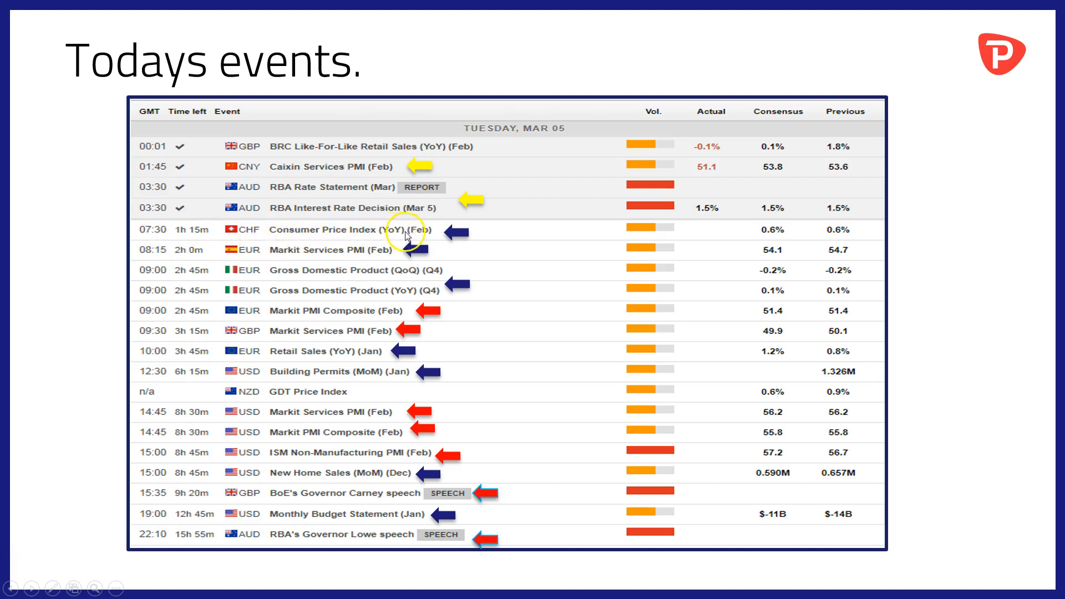
mouse_move(231, 255)
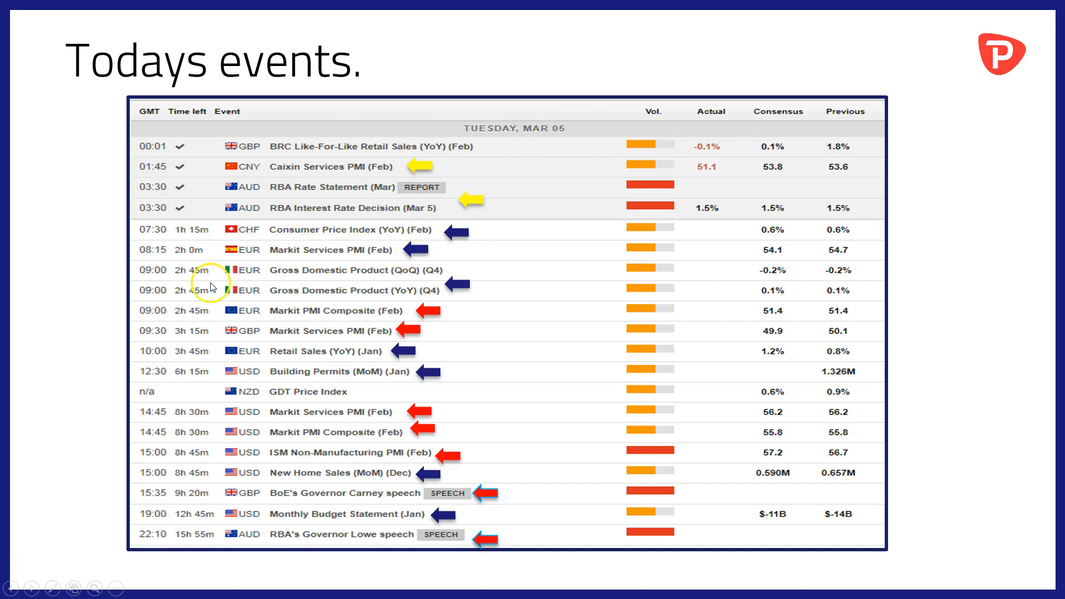
mouse_move(297, 279)
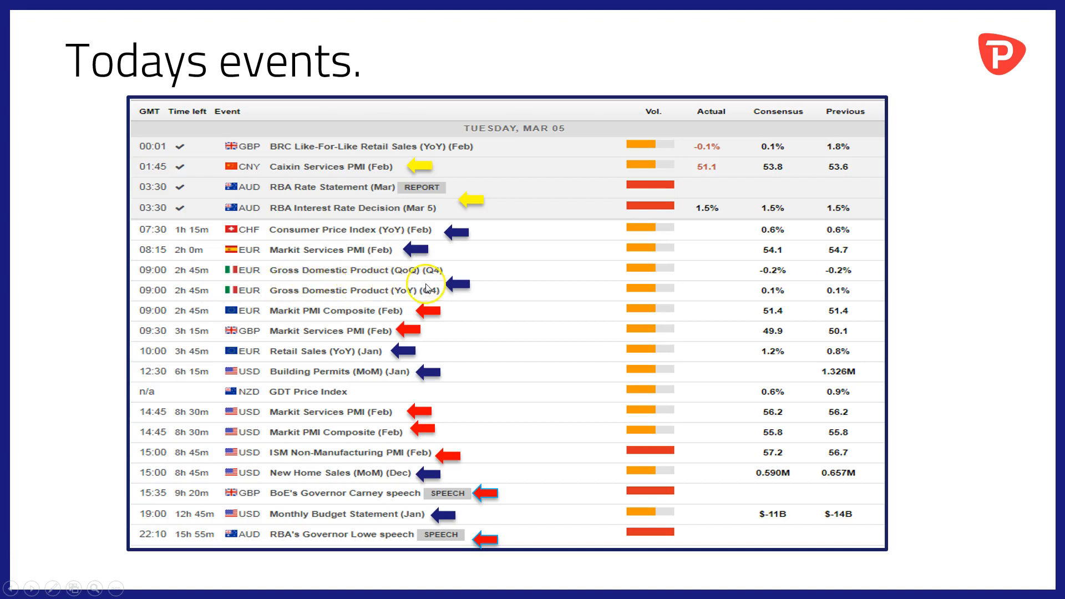
mouse_move(249, 311)
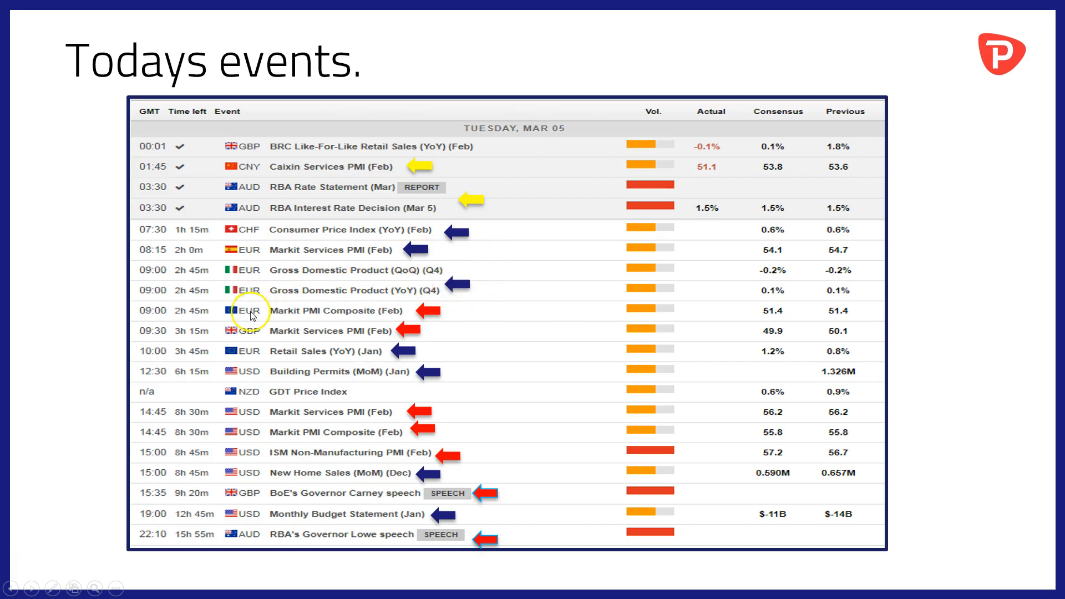
mouse_move(268, 321)
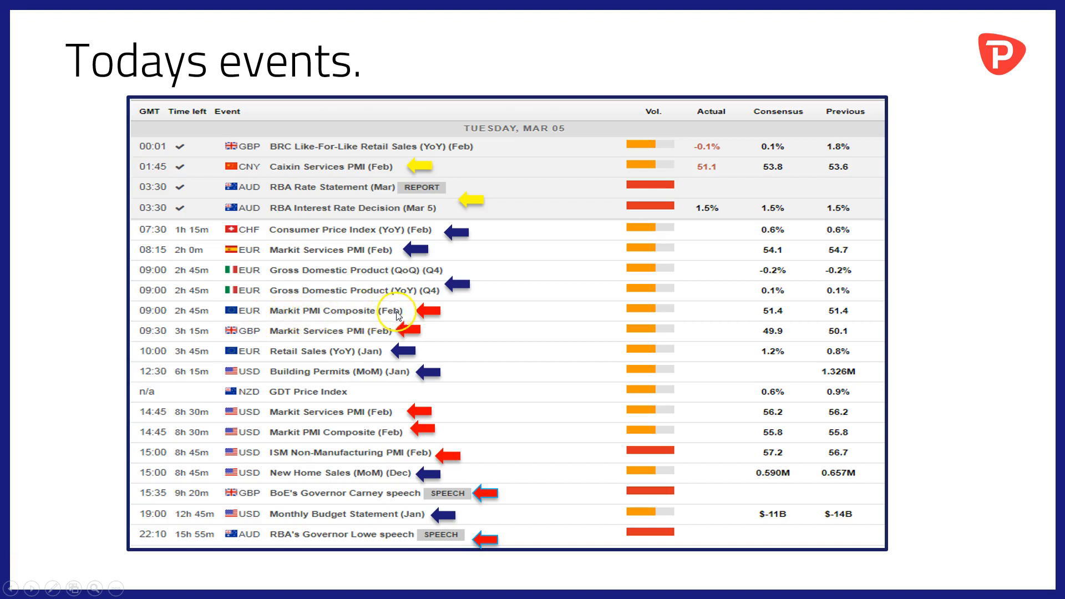
mouse_move(291, 321)
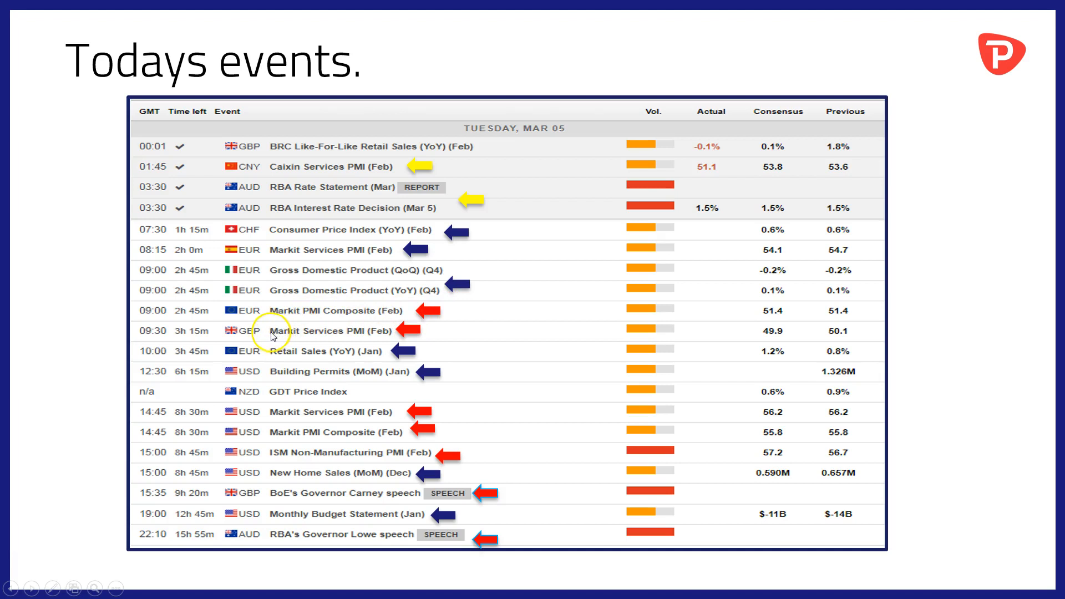
mouse_move(340, 337)
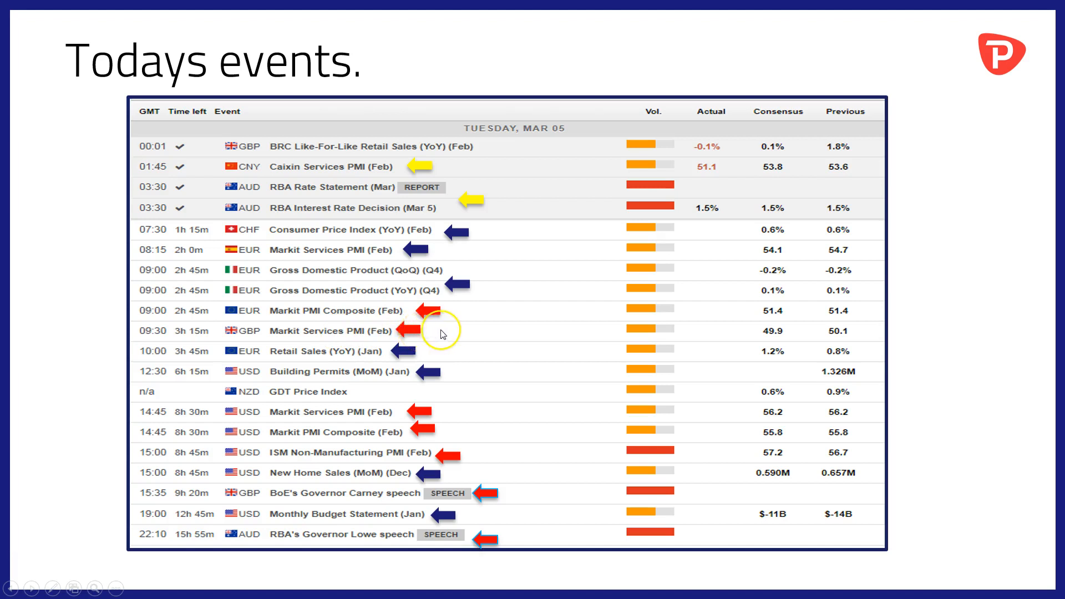
mouse_move(202, 355)
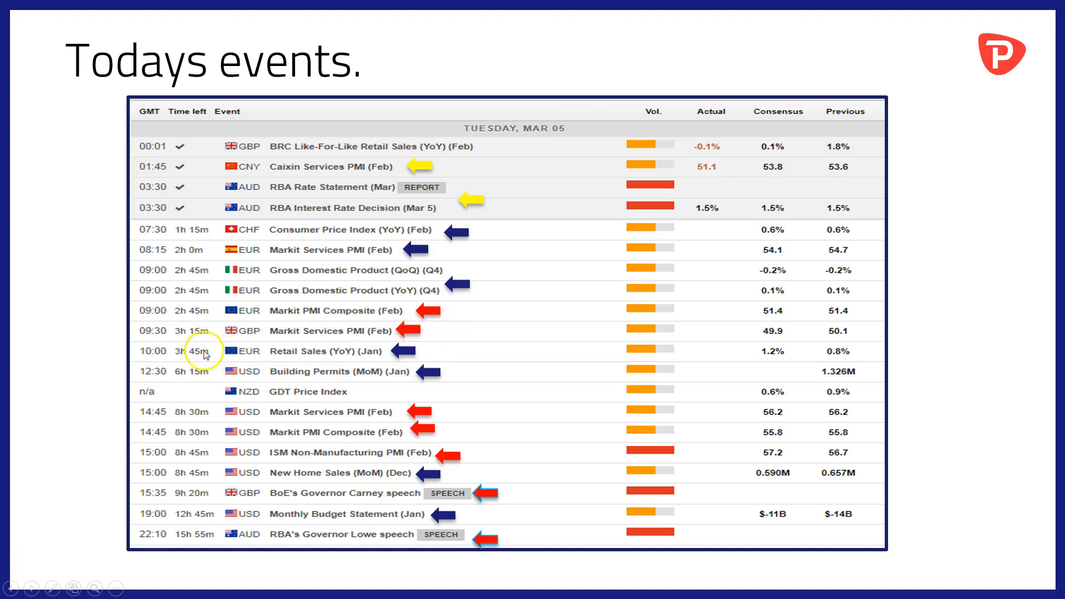
mouse_move(296, 359)
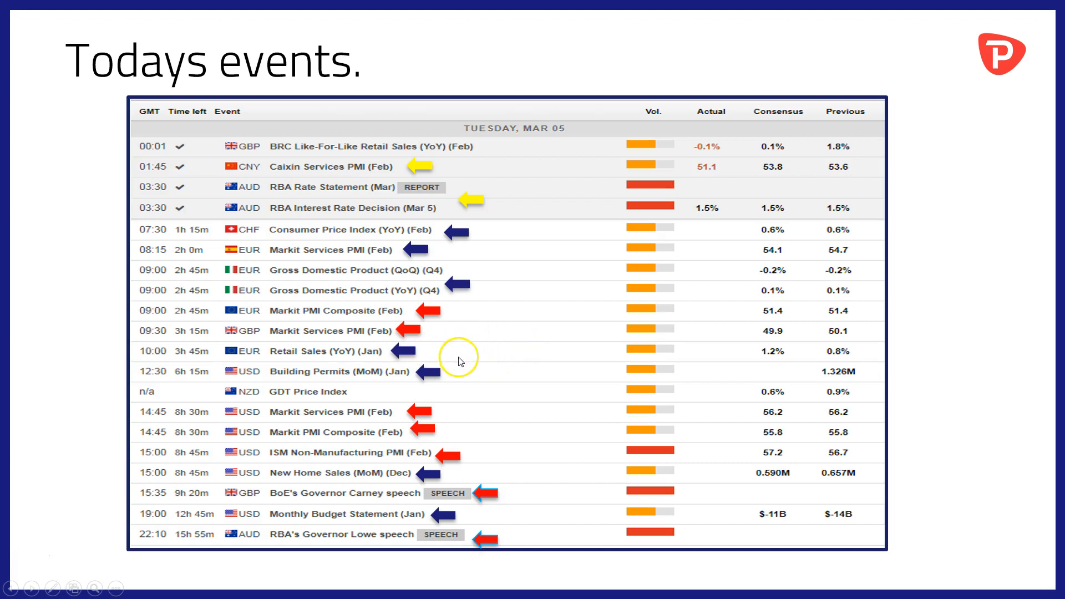
mouse_move(173, 386)
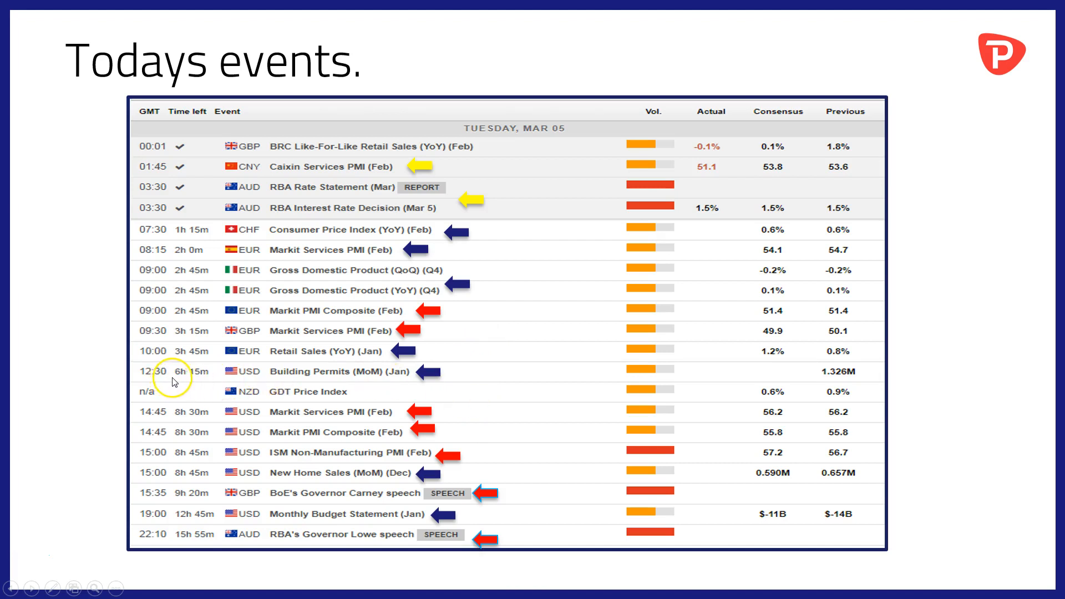
mouse_move(267, 381)
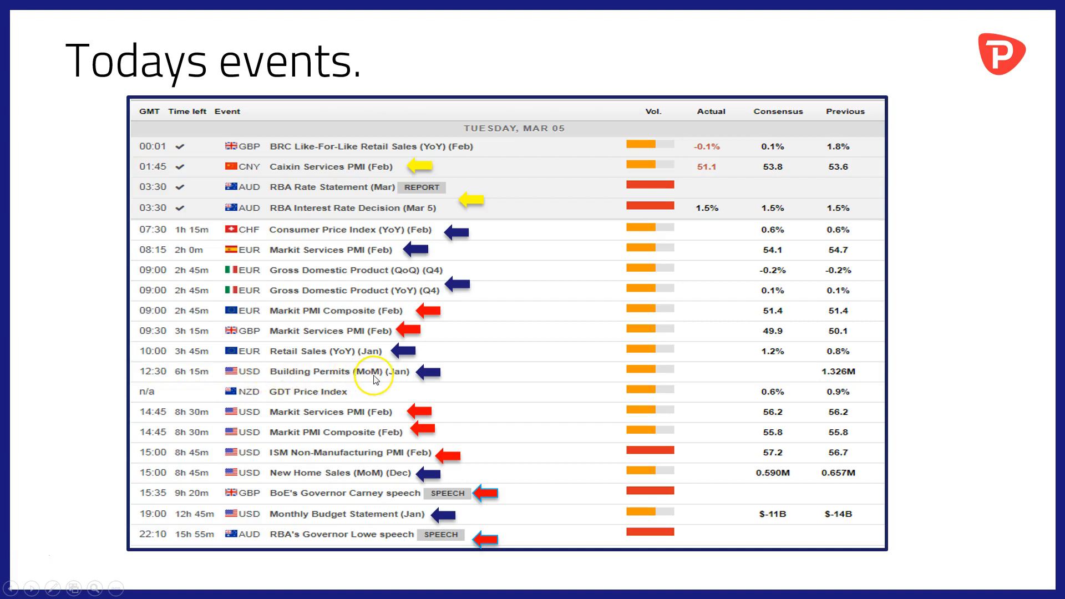
mouse_move(206, 422)
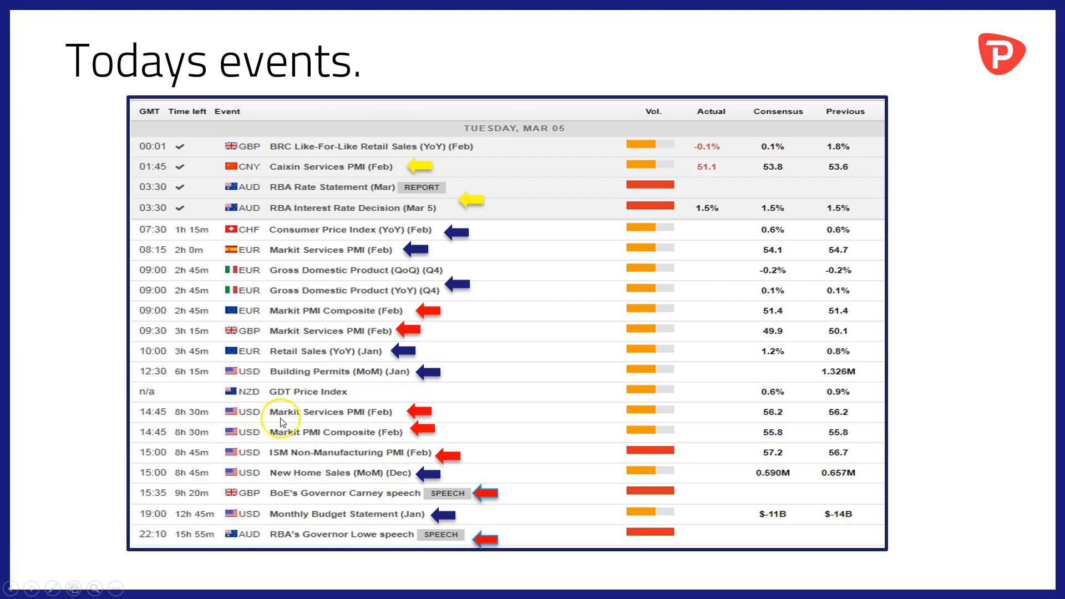
mouse_move(365, 415)
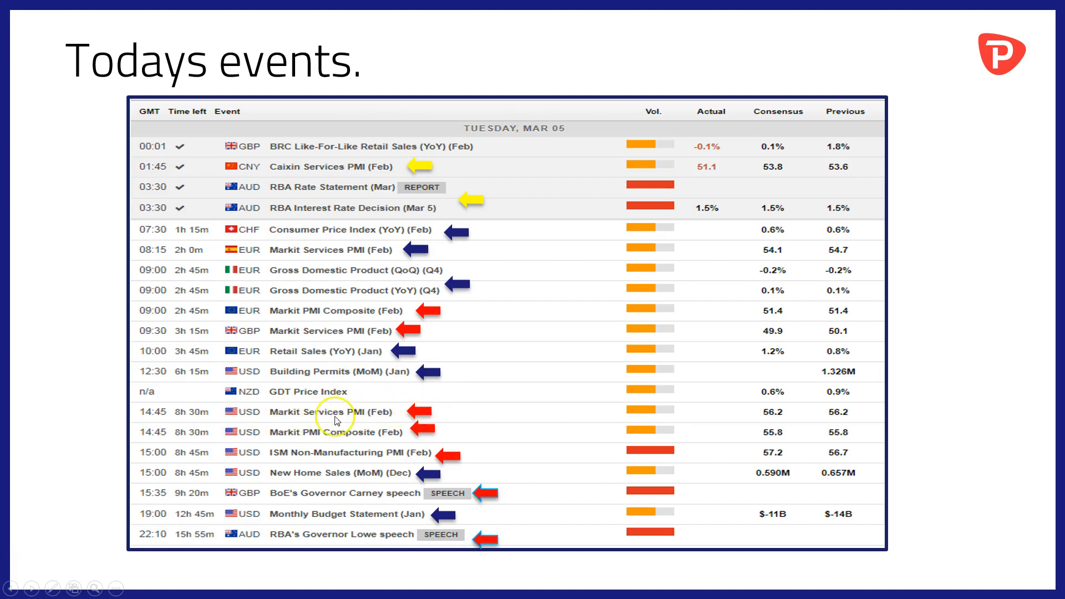
mouse_move(376, 435)
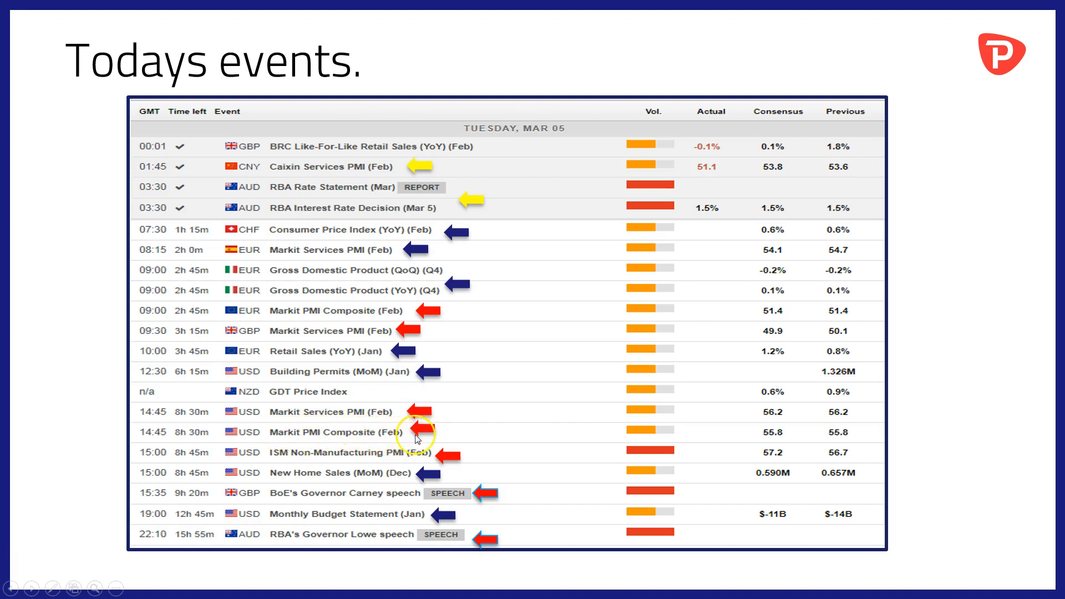
mouse_move(202, 467)
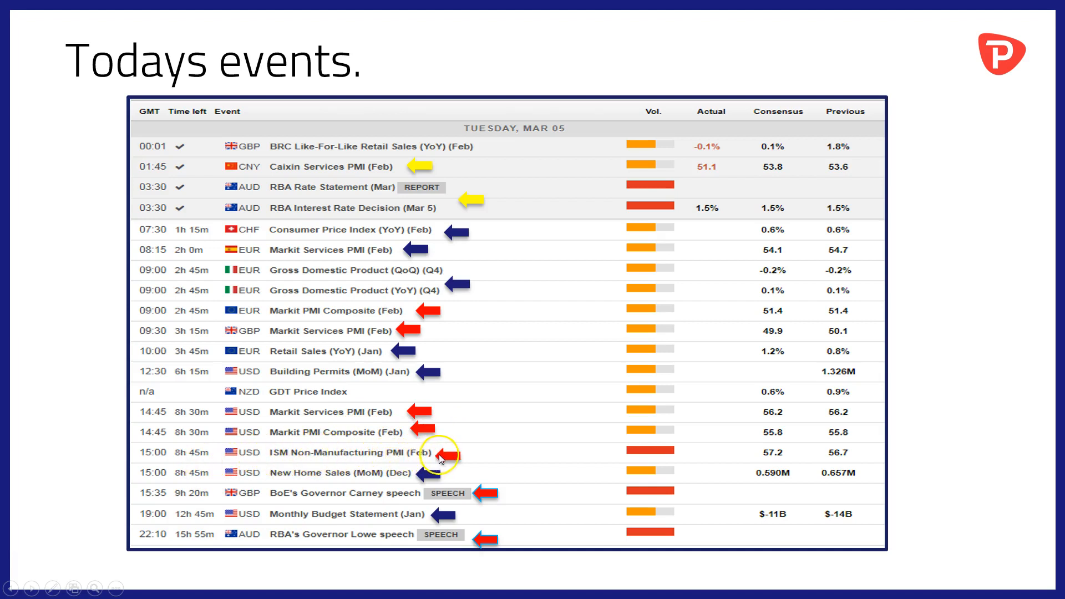
mouse_move(478, 451)
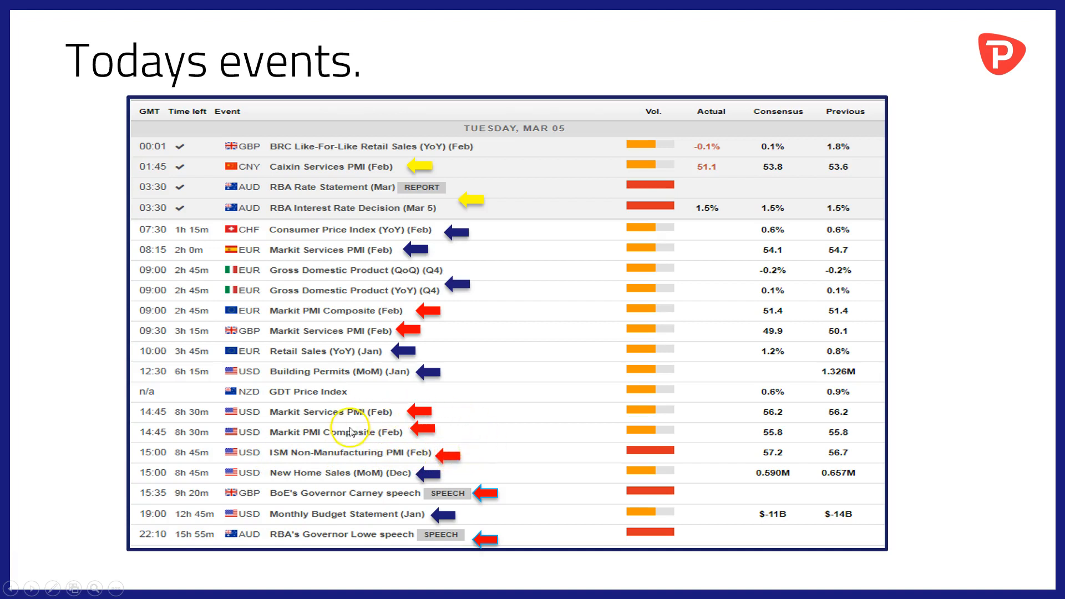
mouse_move(328, 422)
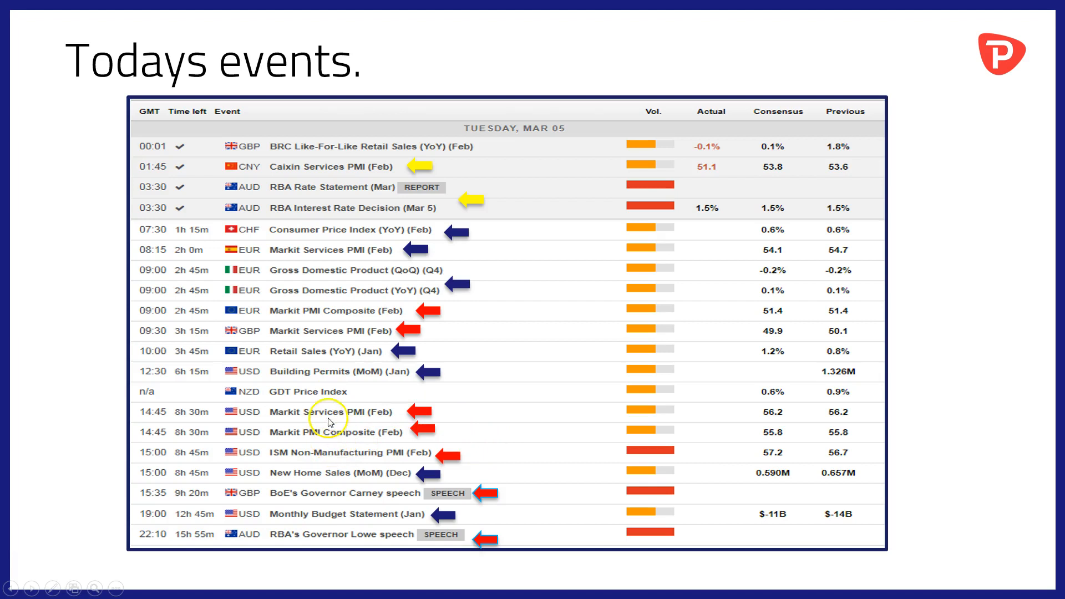
mouse_move(168, 483)
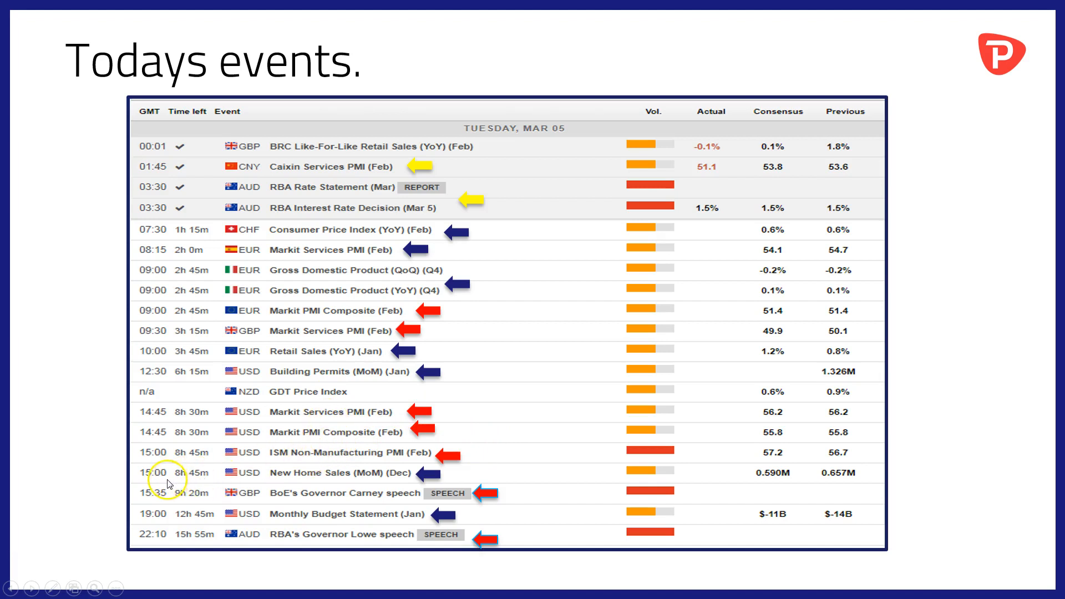
mouse_move(279, 496)
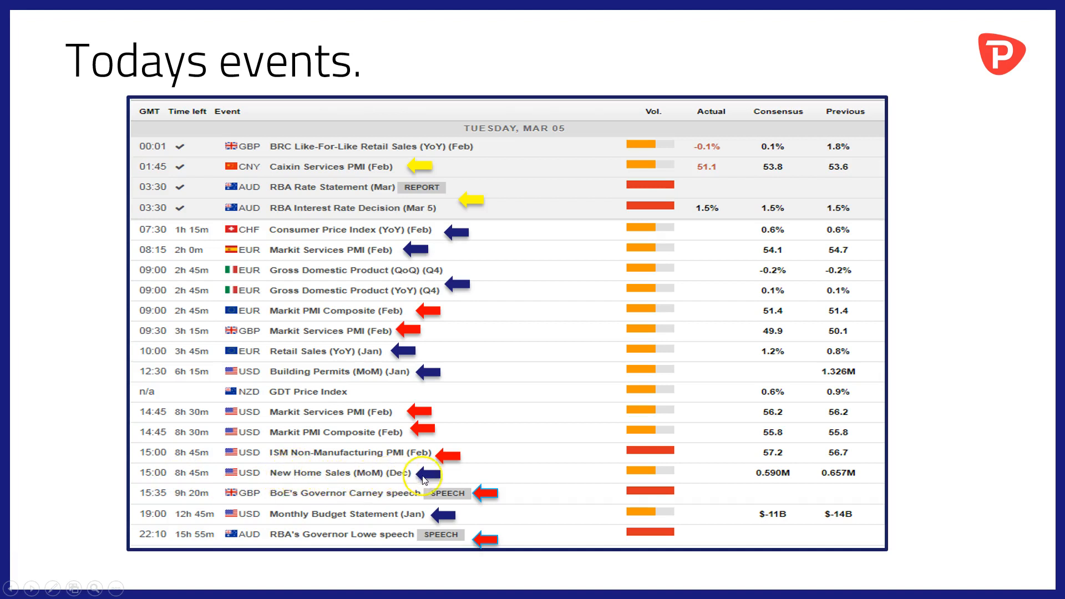
mouse_move(261, 494)
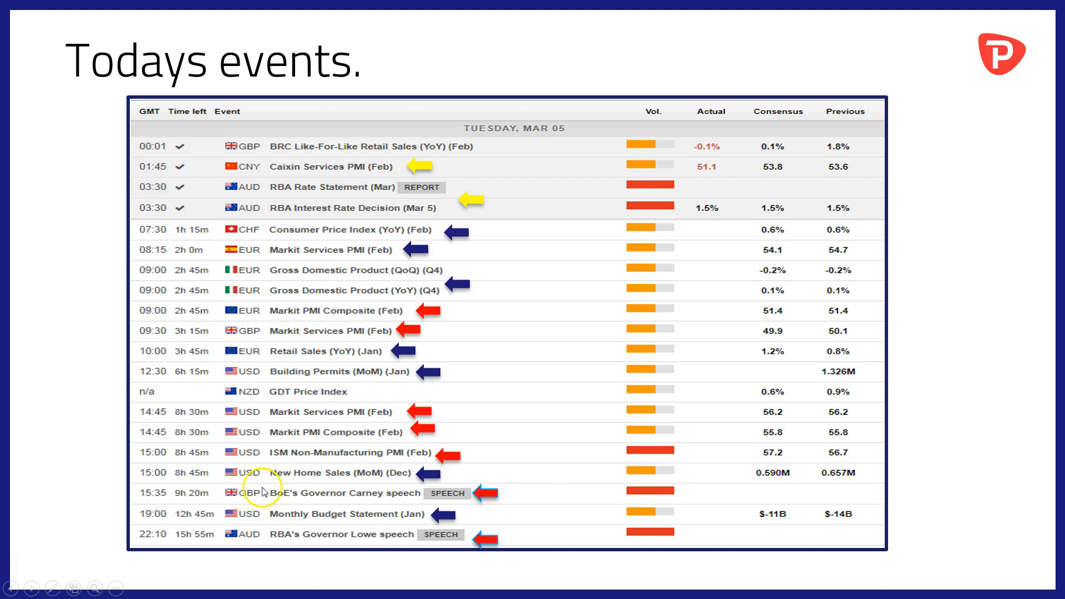
mouse_move(387, 499)
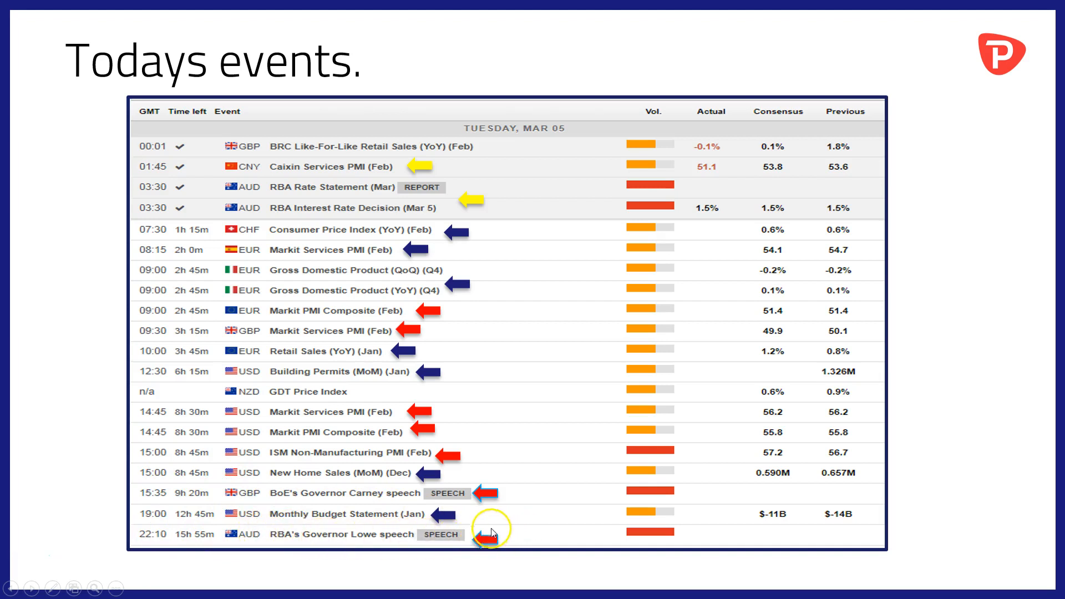
mouse_move(419, 519)
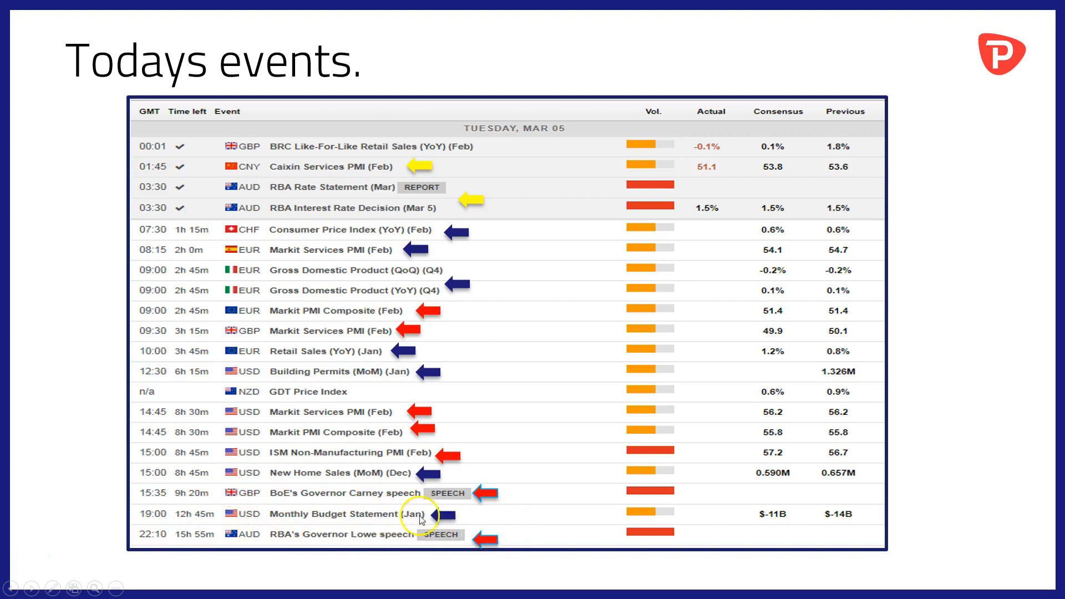
mouse_move(541, 532)
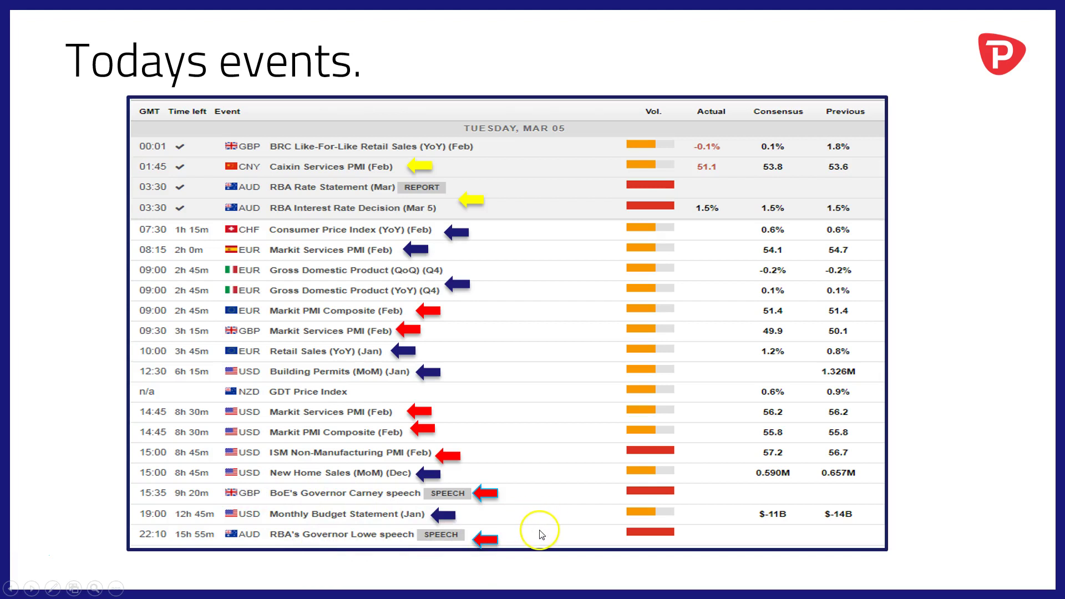